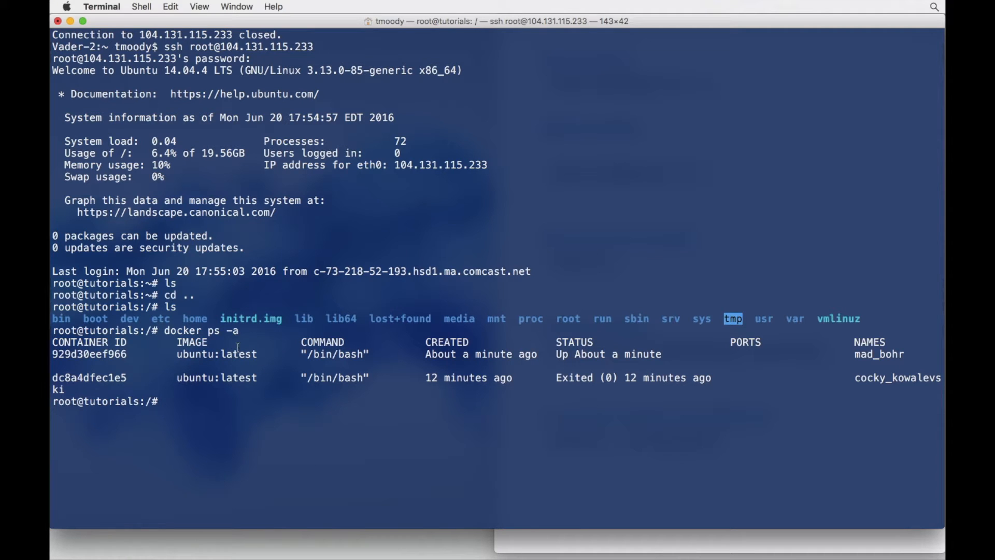
pyautogui.moveTo(575, 355)
pyautogui.write('docker ps -a')
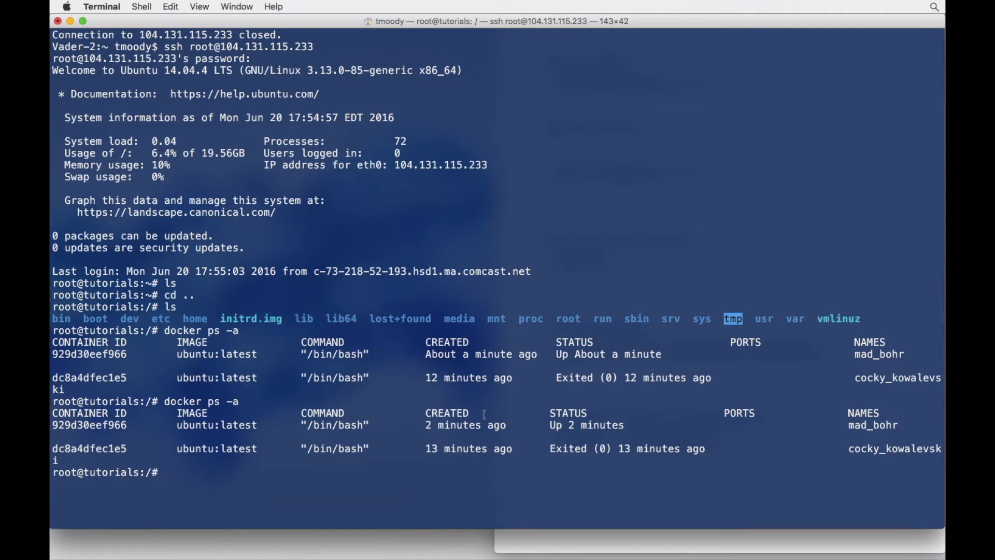
pyautogui.moveTo(510, 426)
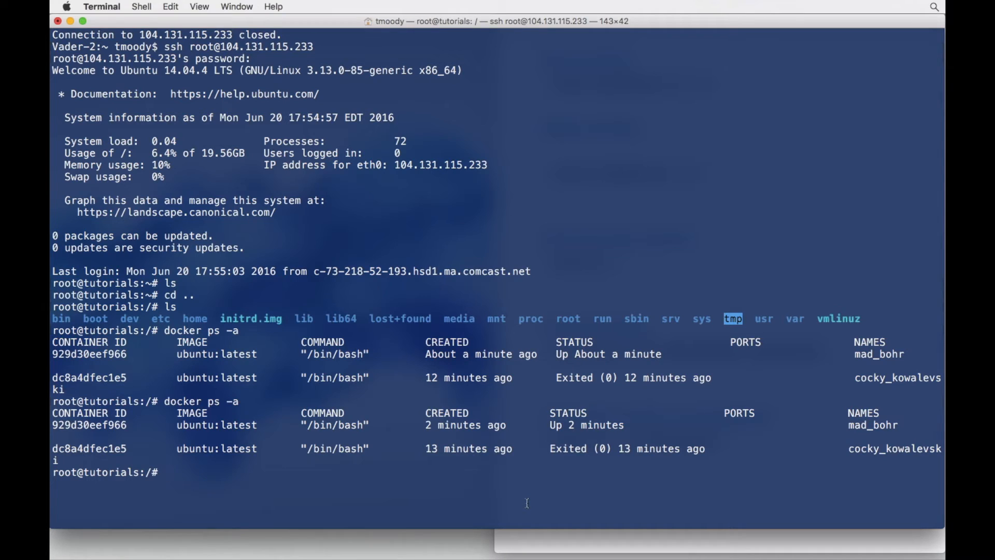
# Step: Compose docker exec -it 929d30eef966 bash, reusing the running container's ID from the screen
pyautogui.write('docker ex')
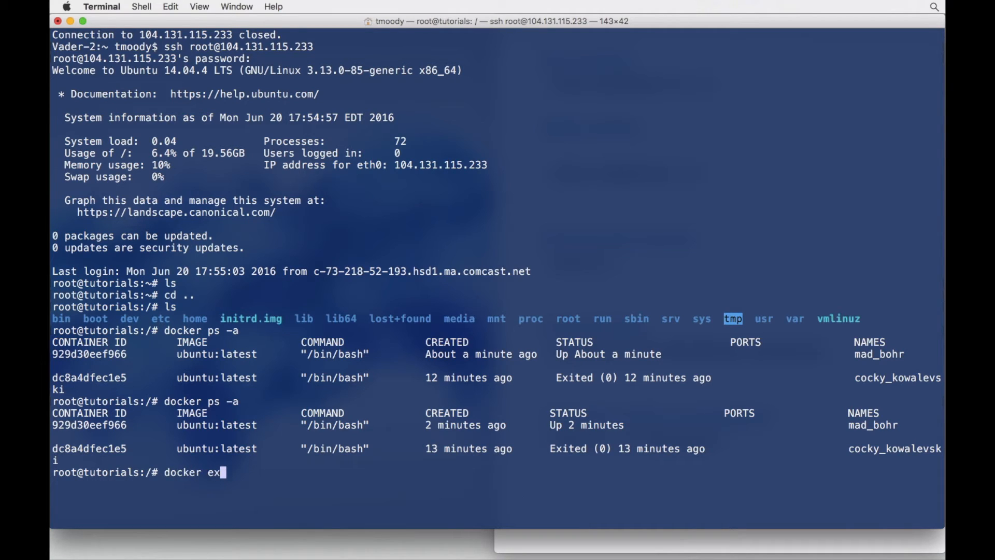
pyautogui.write('ec')
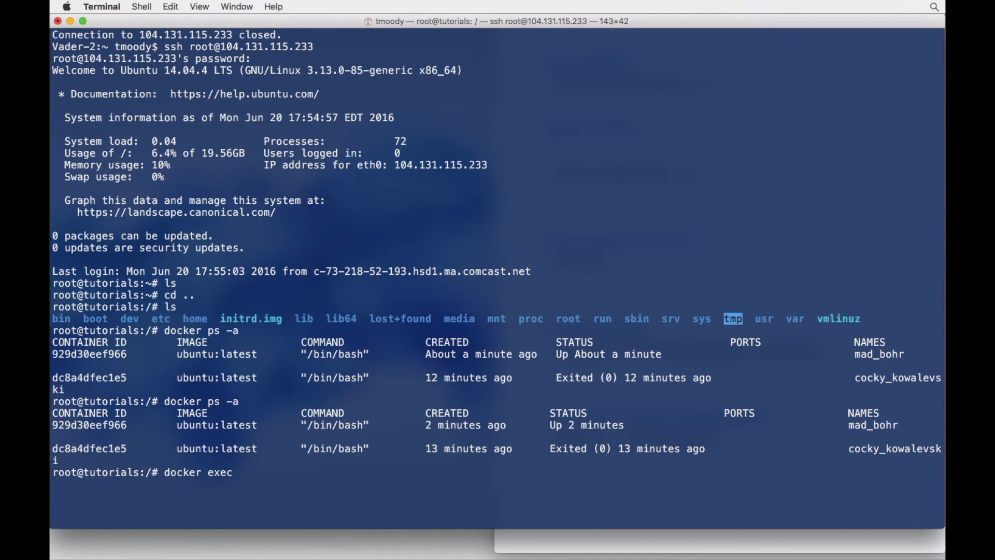
pyautogui.write('-it')
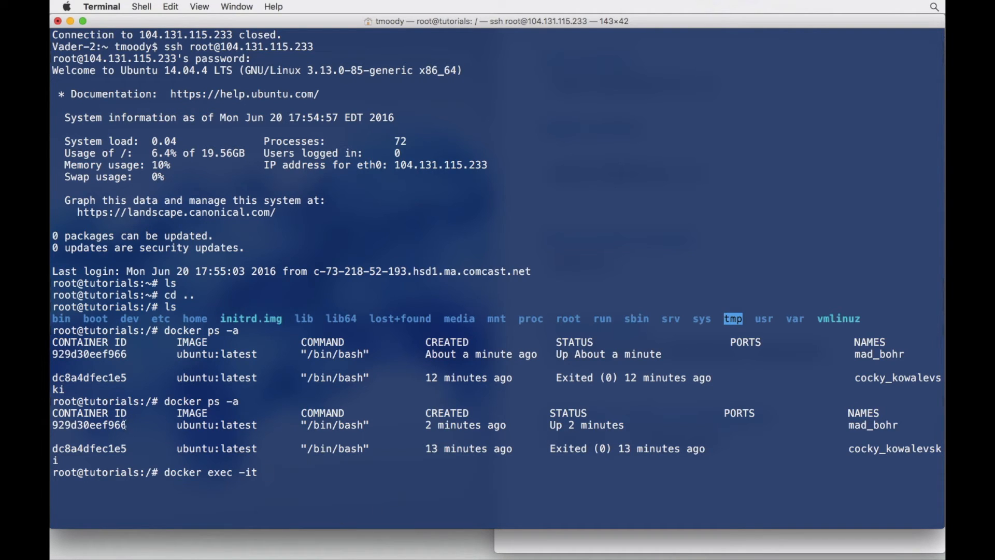
pyautogui.doubleClick(89, 425)
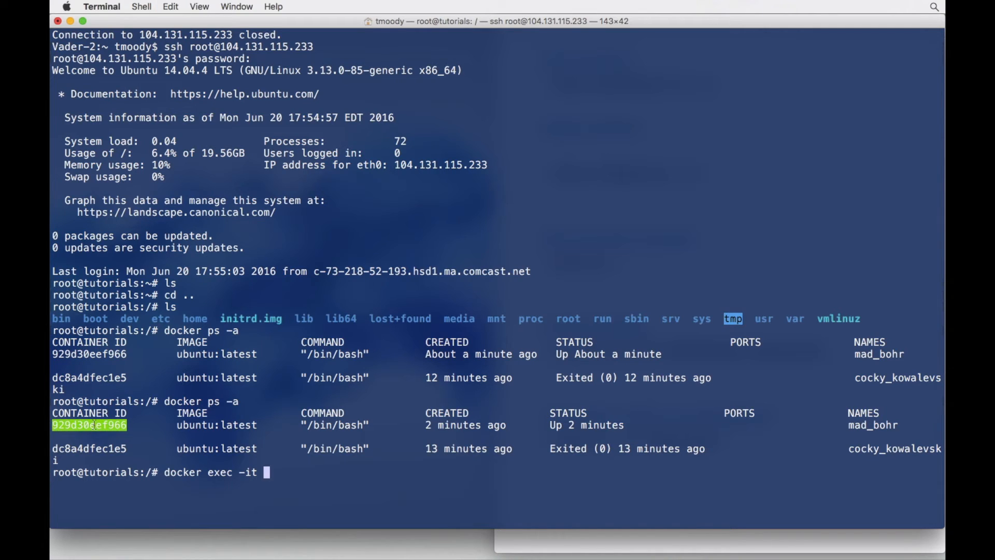
pyautogui.write('929d30eef966')
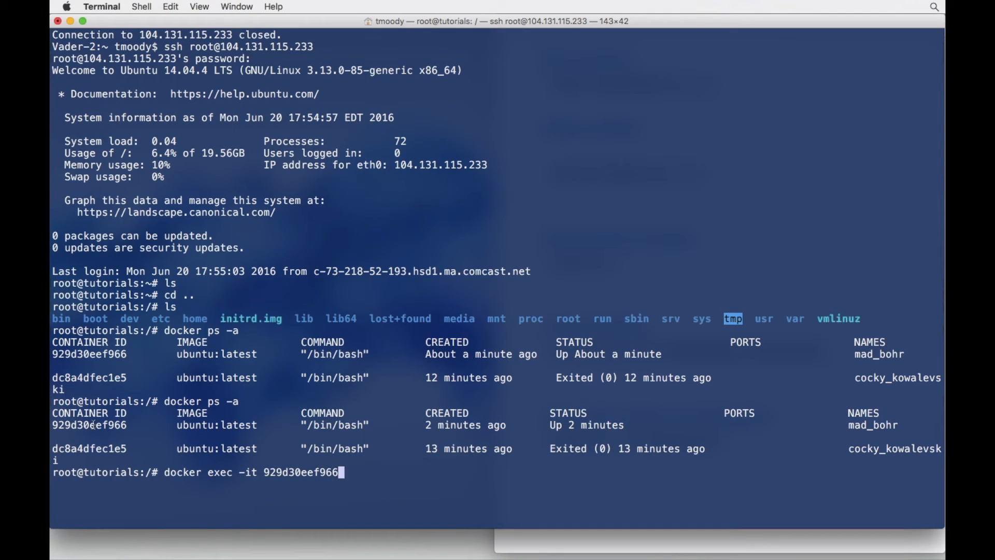
pyautogui.write('bas')
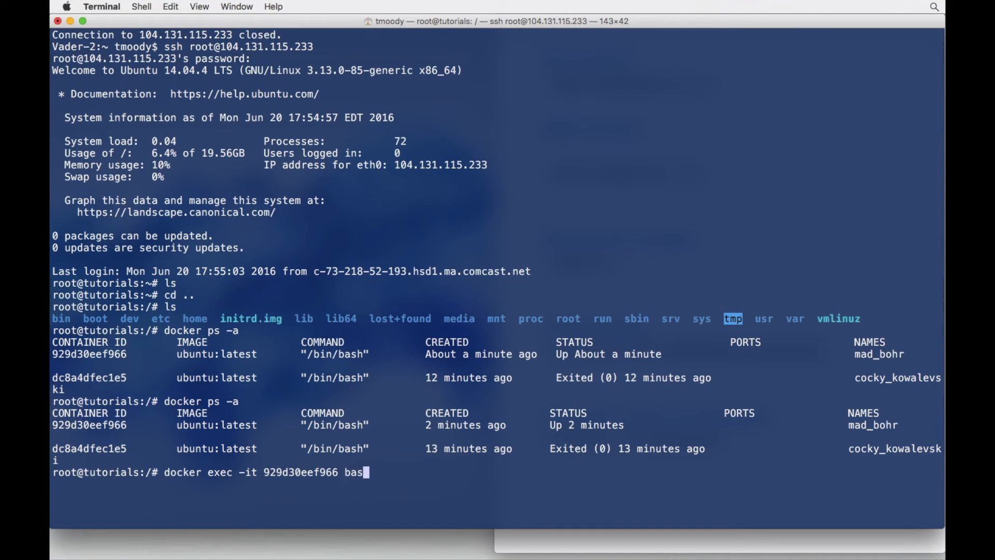
pyautogui.write('h')
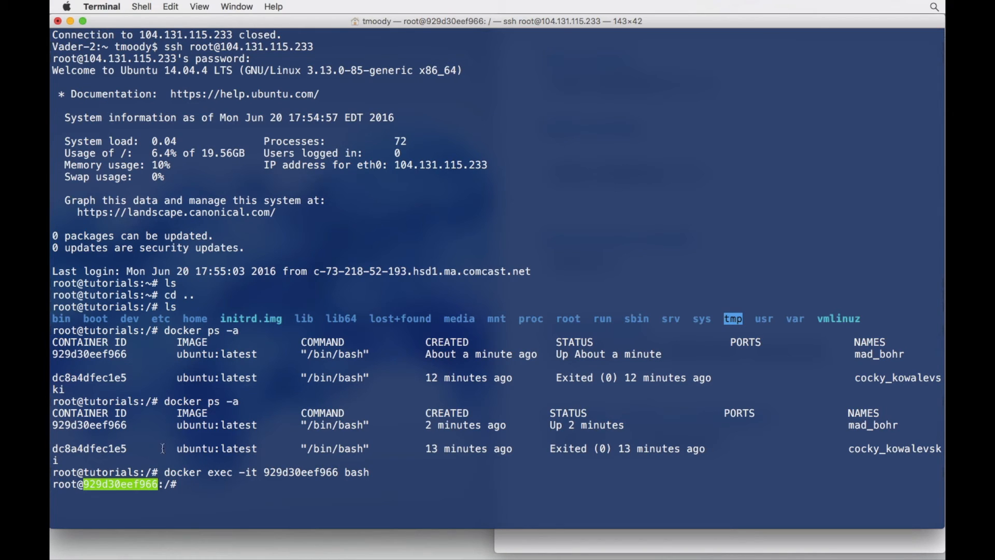
# Step: Run ls inside the container's shell to list its root directory
pyautogui.write('ls')
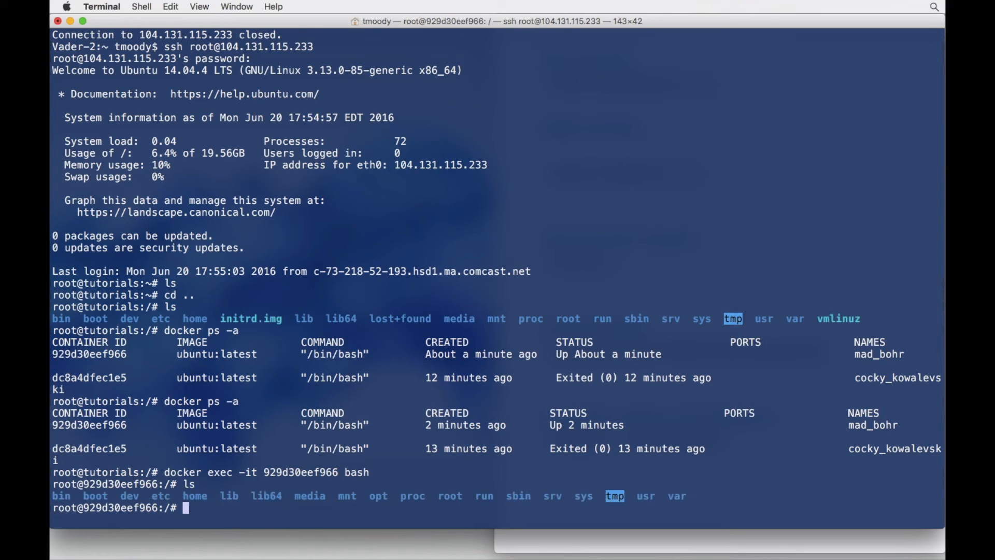